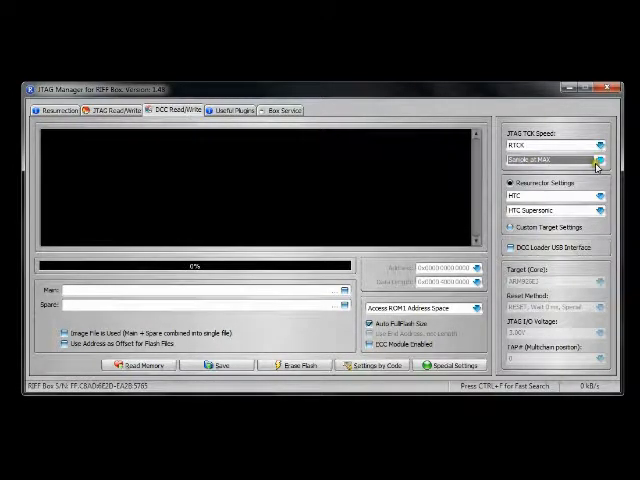
Start reading NAND ROM1 from the EVO 4G board over JTAG.
click(588, 164)
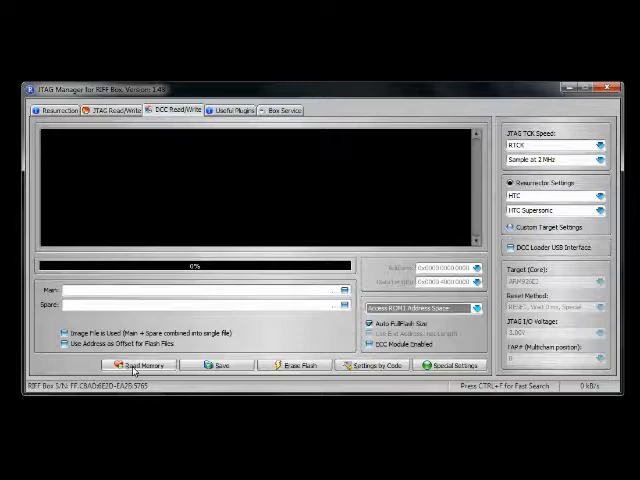
click(140, 372)
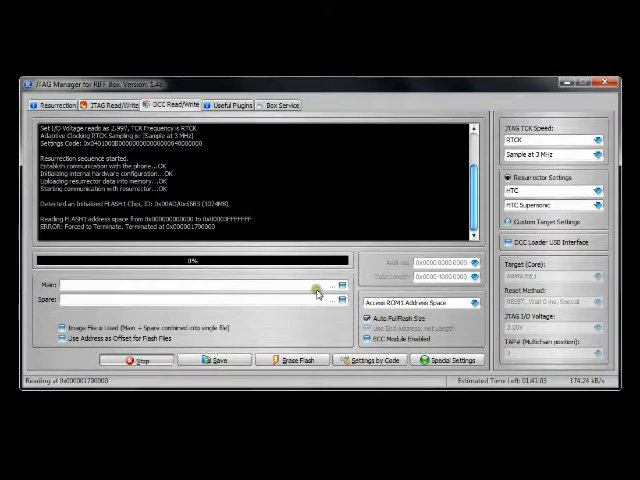
Restart Read ROM1 and choose Continue so the interrupted read finishes.
click(592, 140)
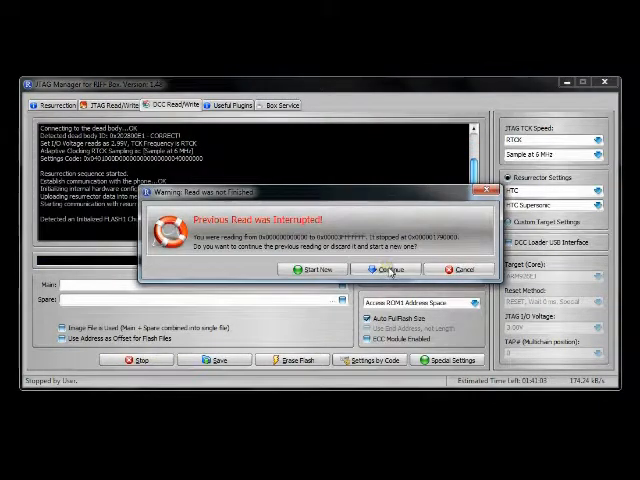
click(392, 268)
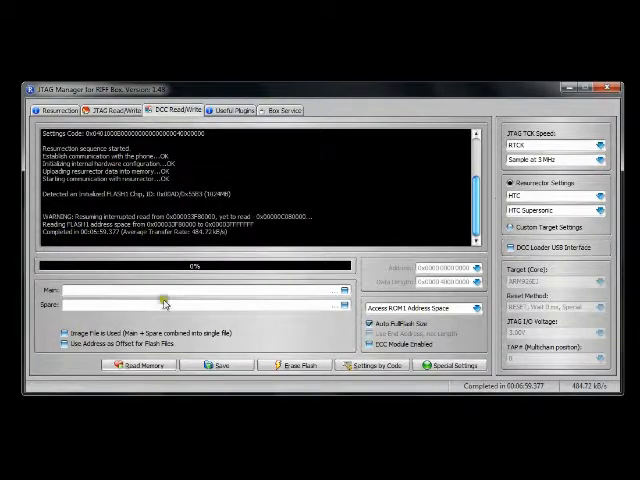
Save the read contents as binary file rom1.bin in the Firmware folder.
click(212, 368)
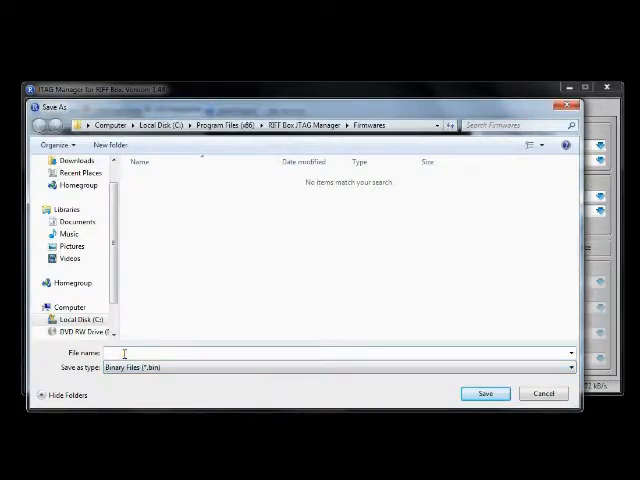
text(rom1.bin)
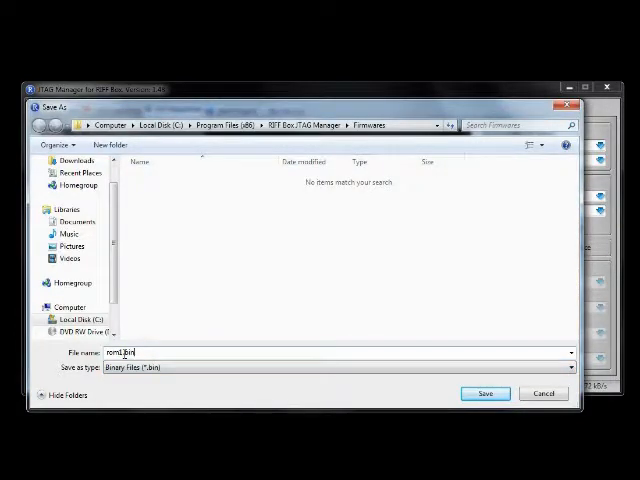